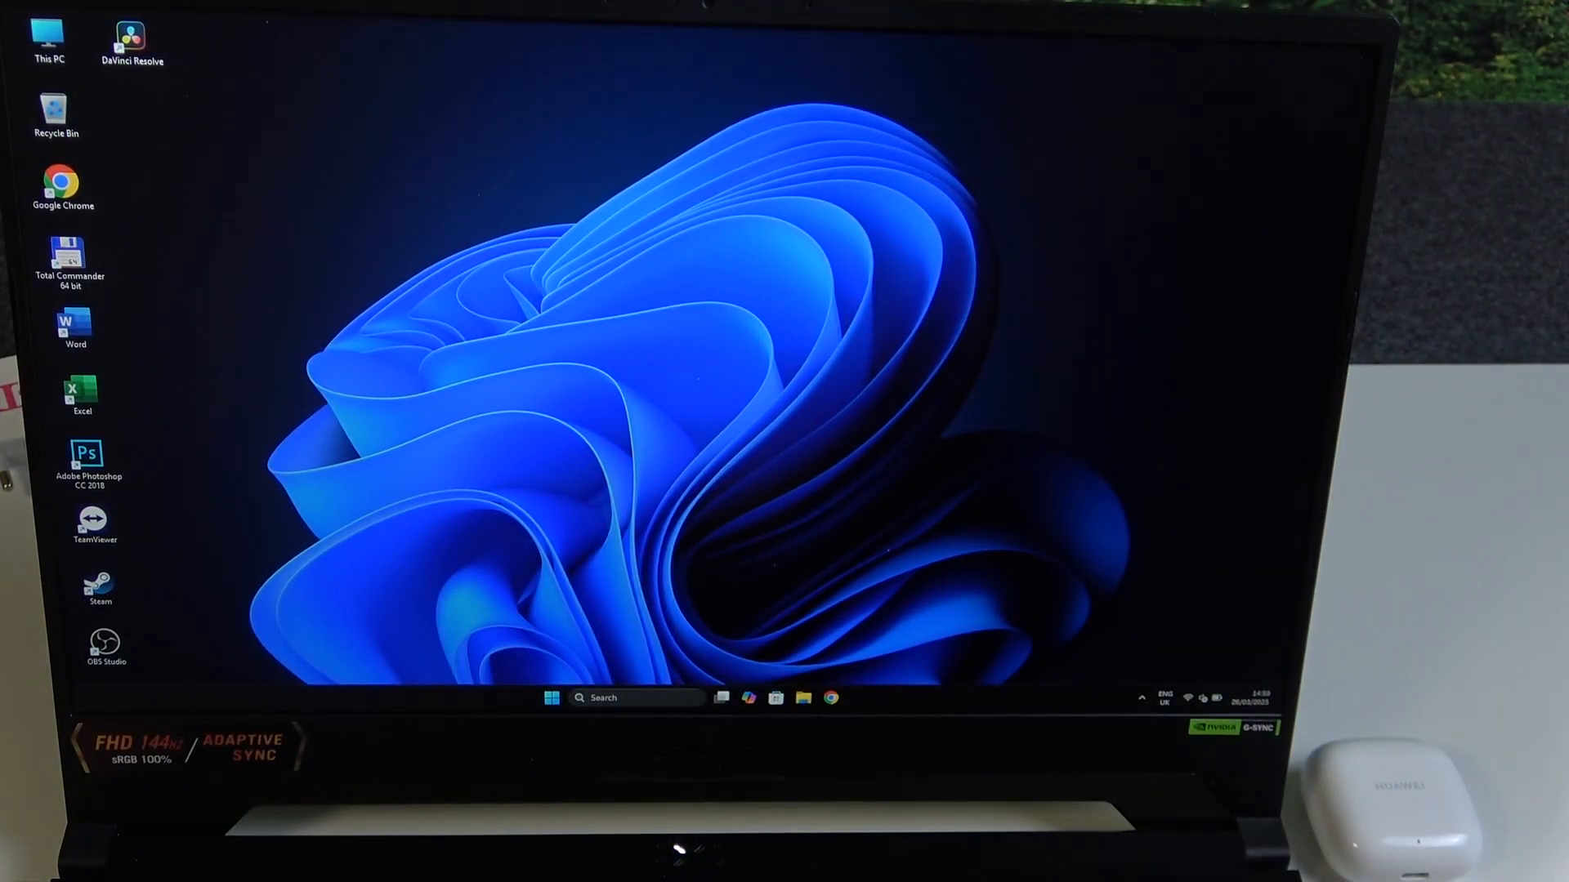
- Reach the Bluetooth & devices Devices page with Bluetooth switched on
click(549, 697)
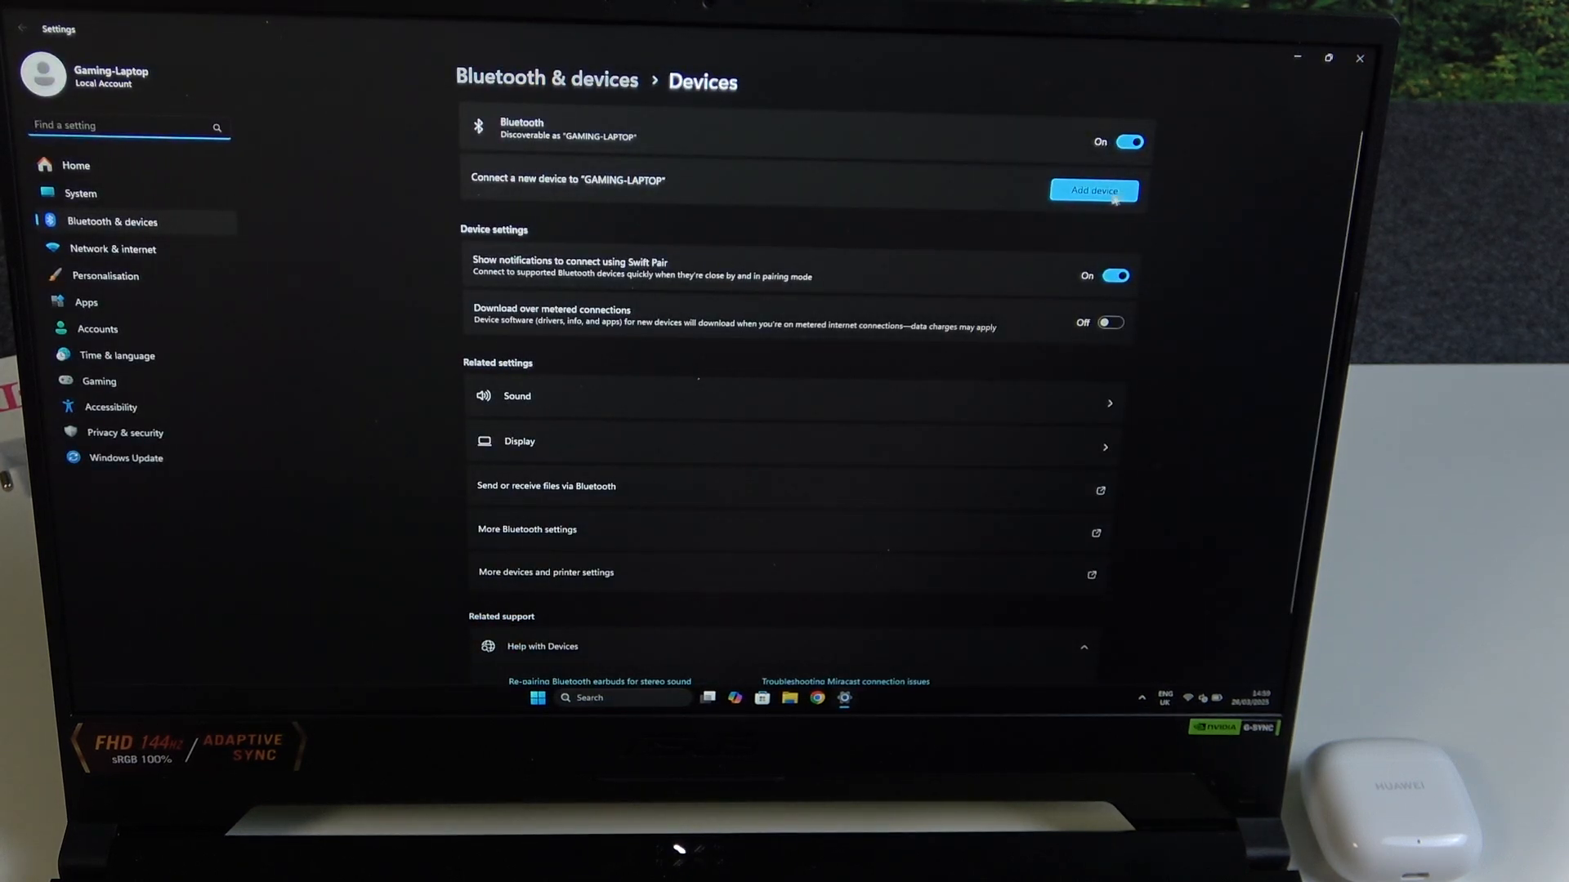
- Add a Bluetooth device and pair HUAWEI FreeBuds SE 2 so it shows as connected
click(1093, 190)
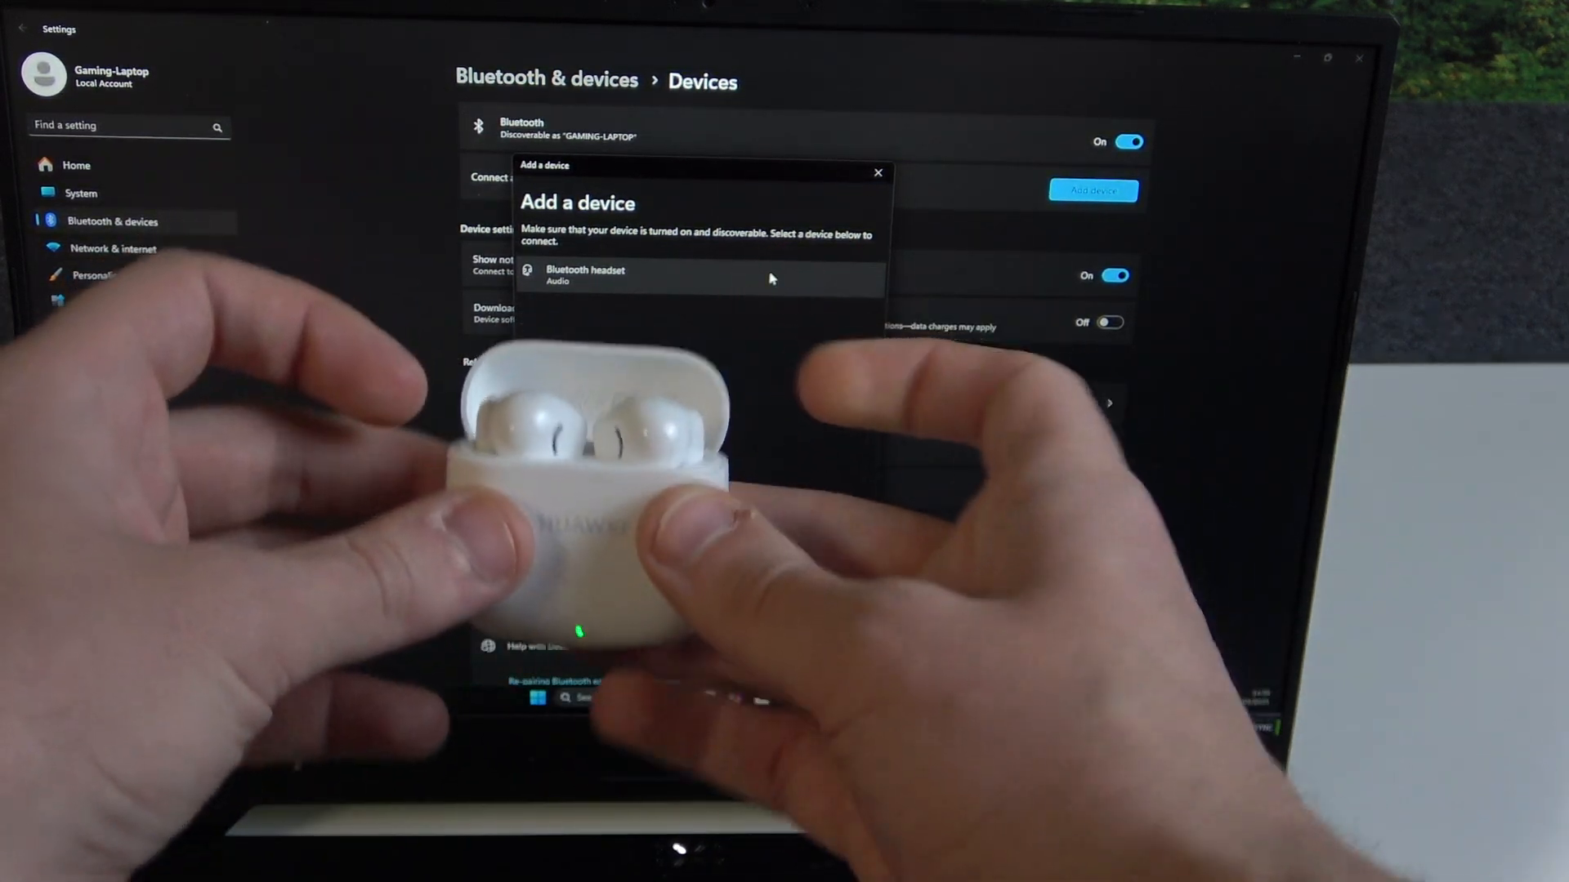
click(701, 274)
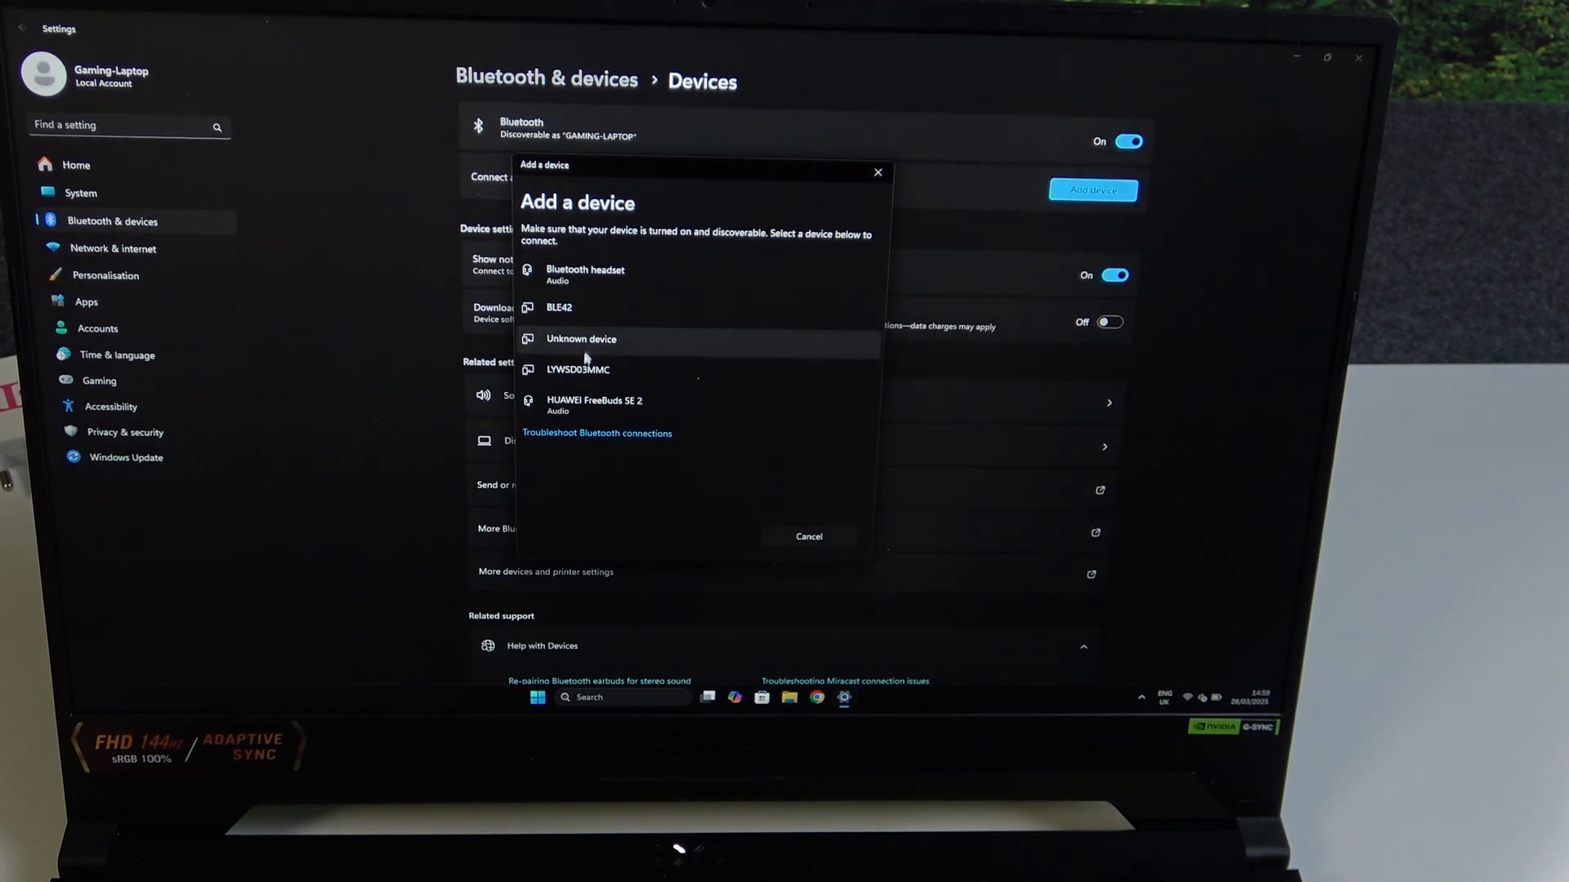
click(593, 403)
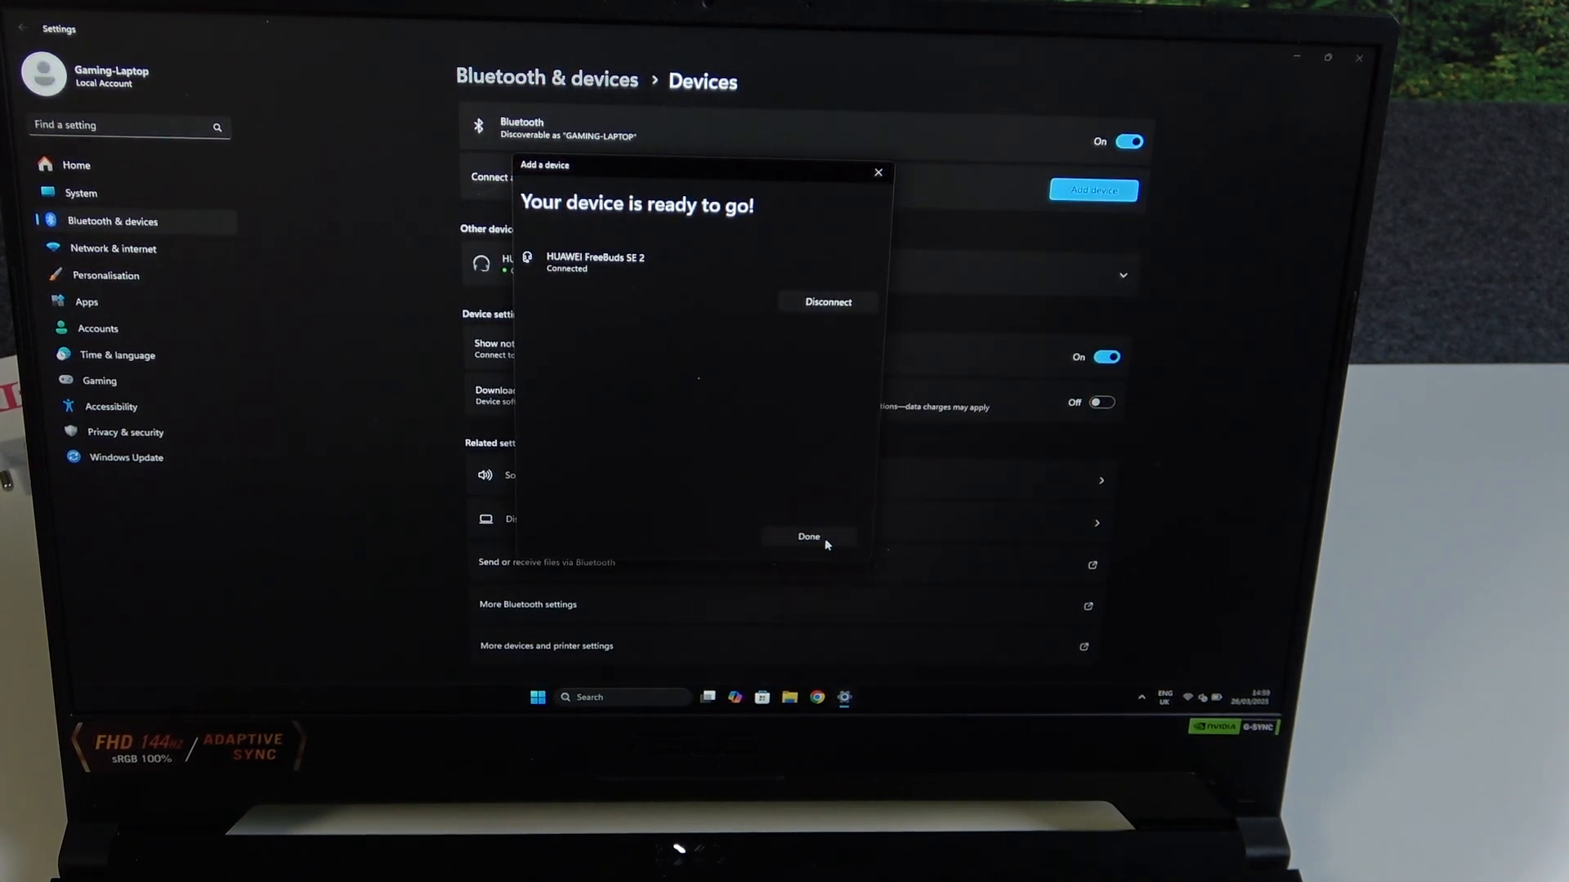
click(808, 537)
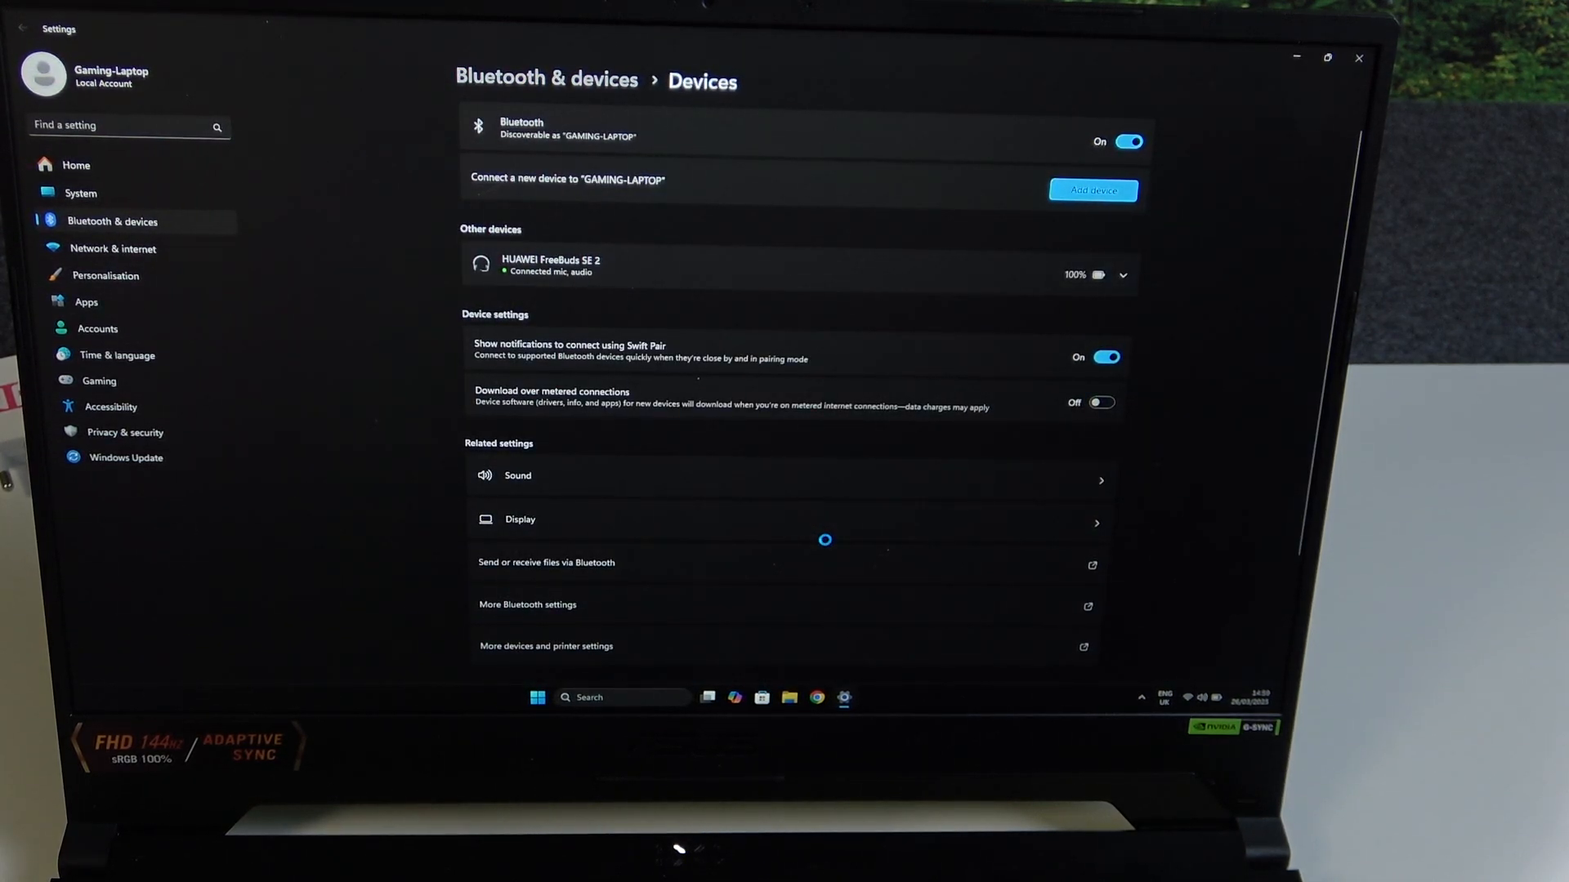